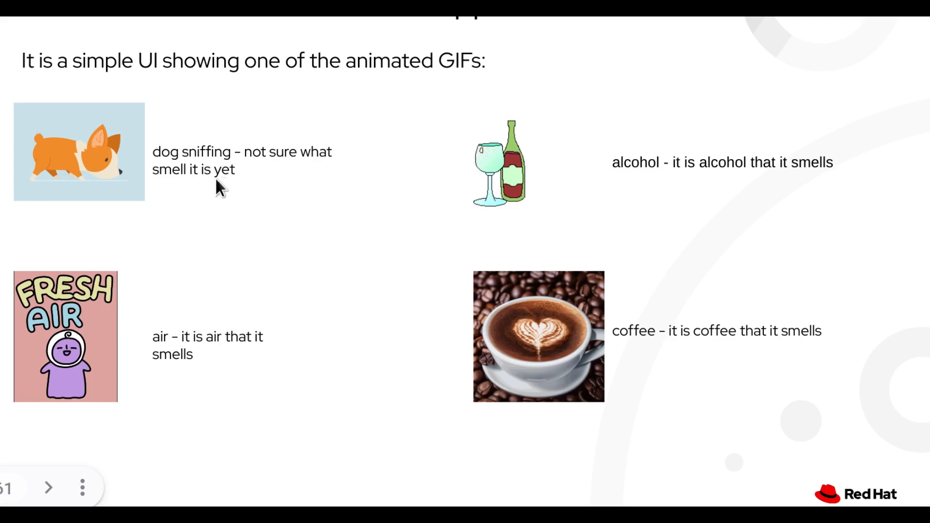
mouse_move(94, 163)
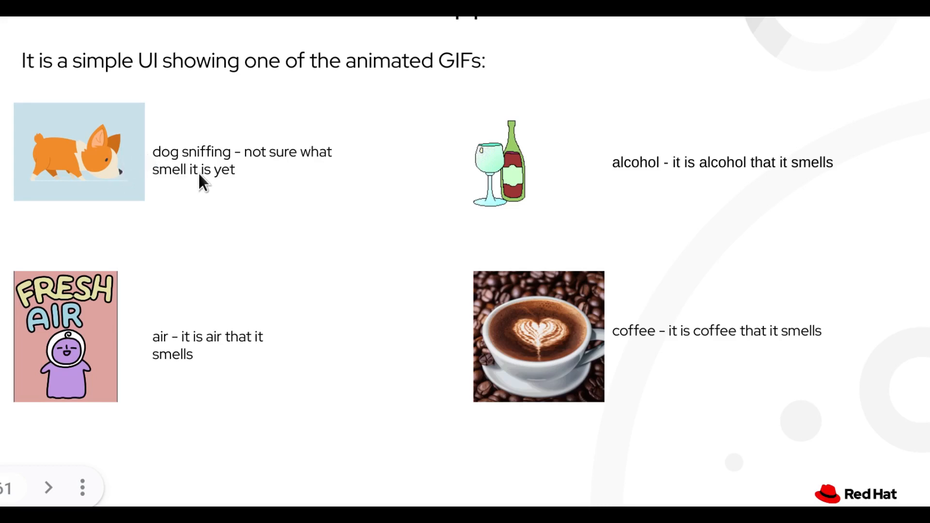
mouse_move(137, 359)
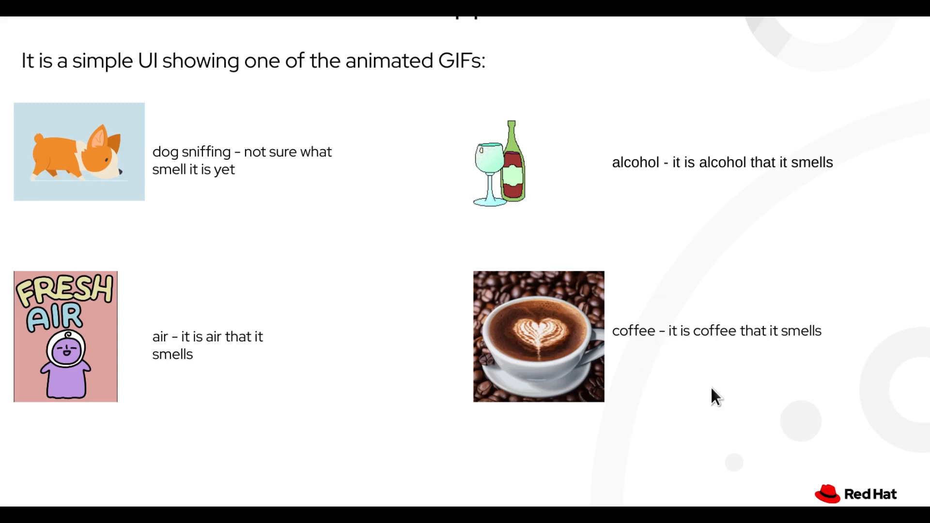
mouse_move(428, 300)
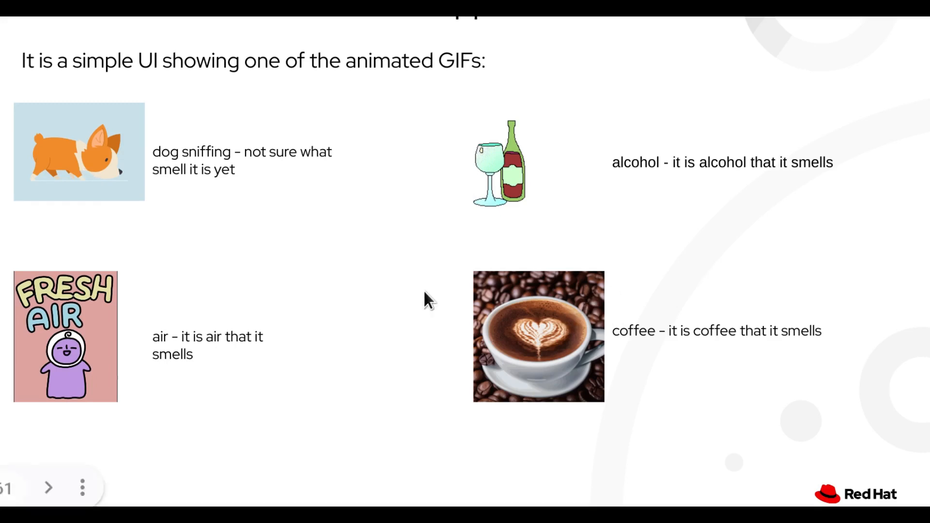
mouse_move(426, 291)
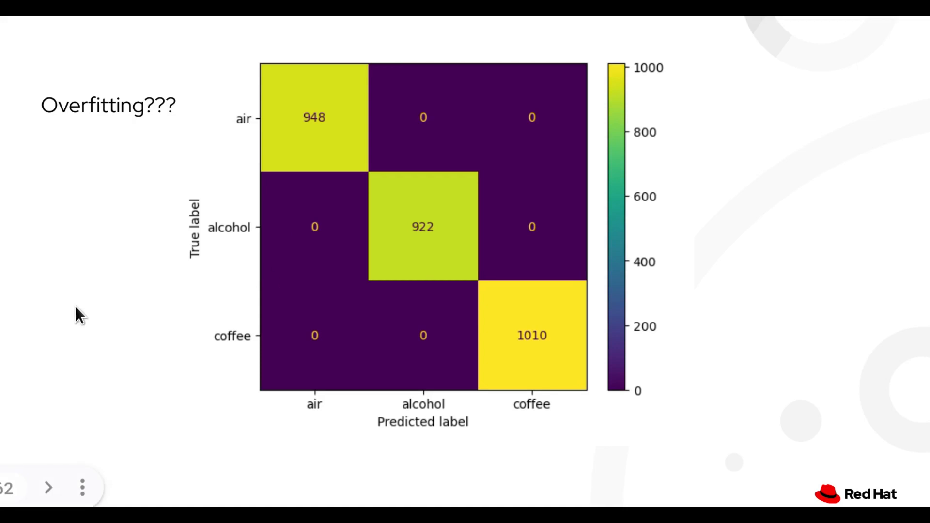
Advance to the classification boundary slide showing the k = 17 plot of coffee, alcohol and air.
left_click(48, 487)
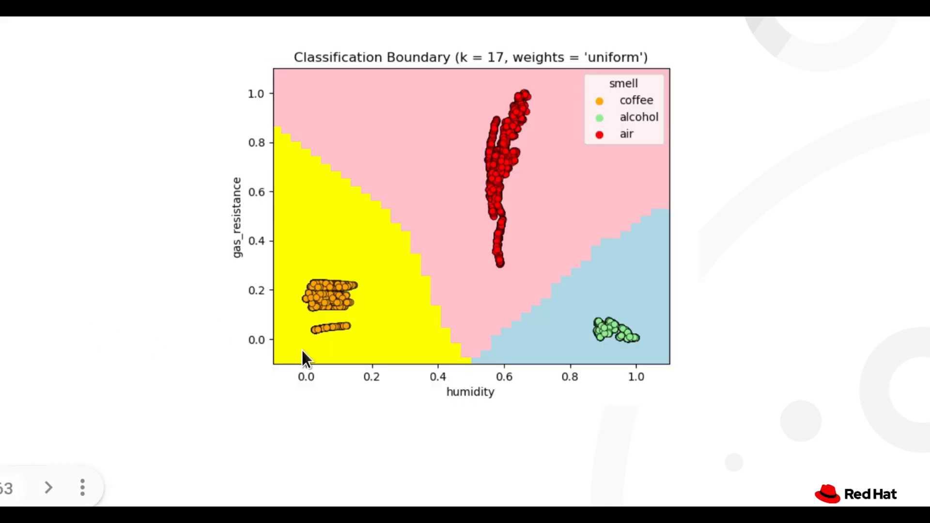